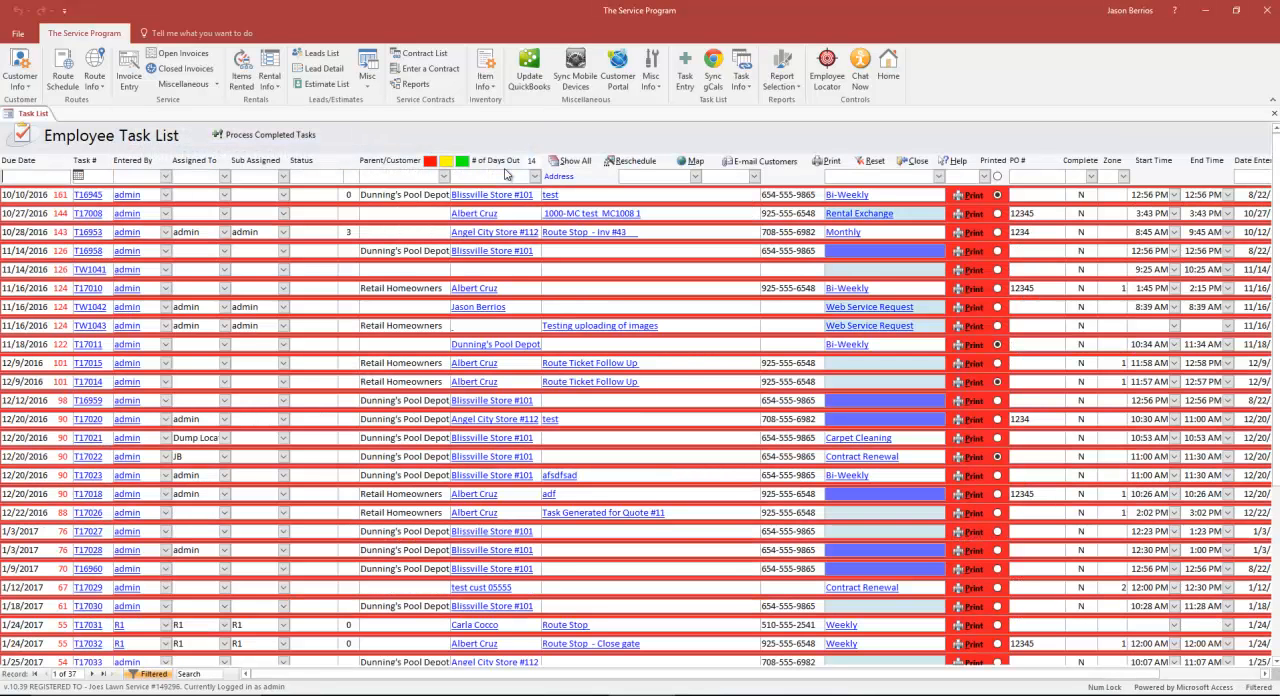
mouse_move(530, 68)
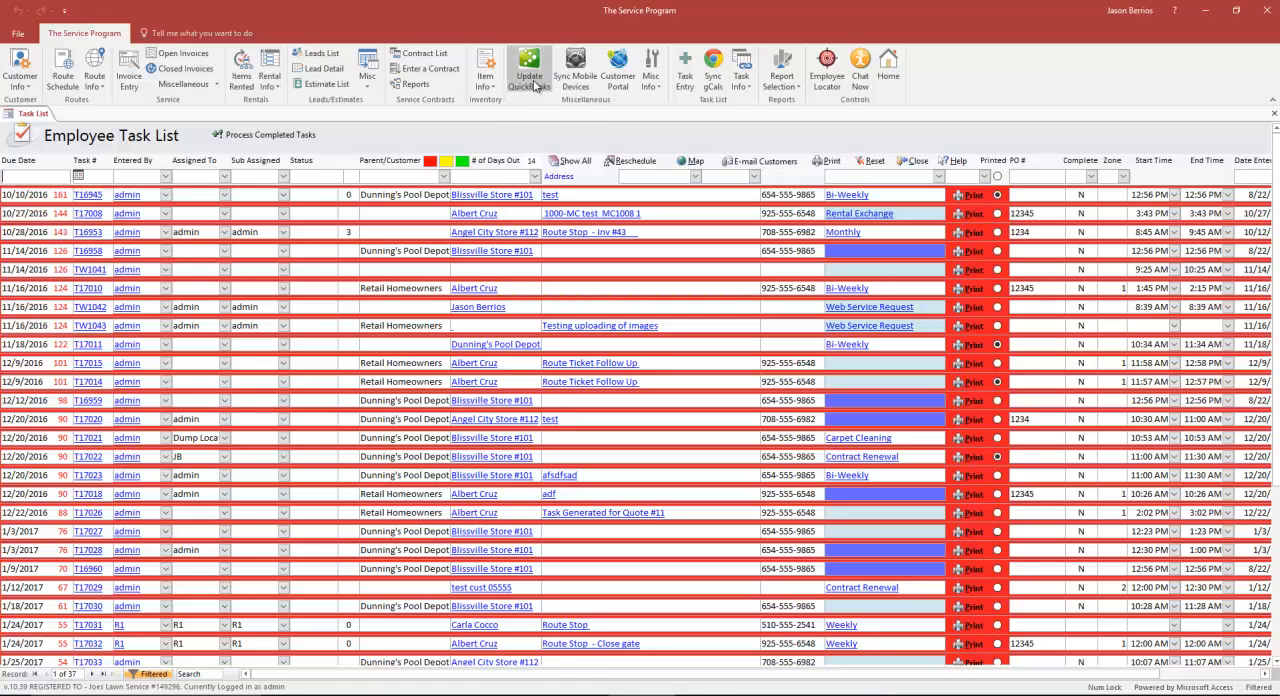
Bring up the QuickBooks Maintenance Menu from the Update QuickBooks ribbon command.
click(528, 64)
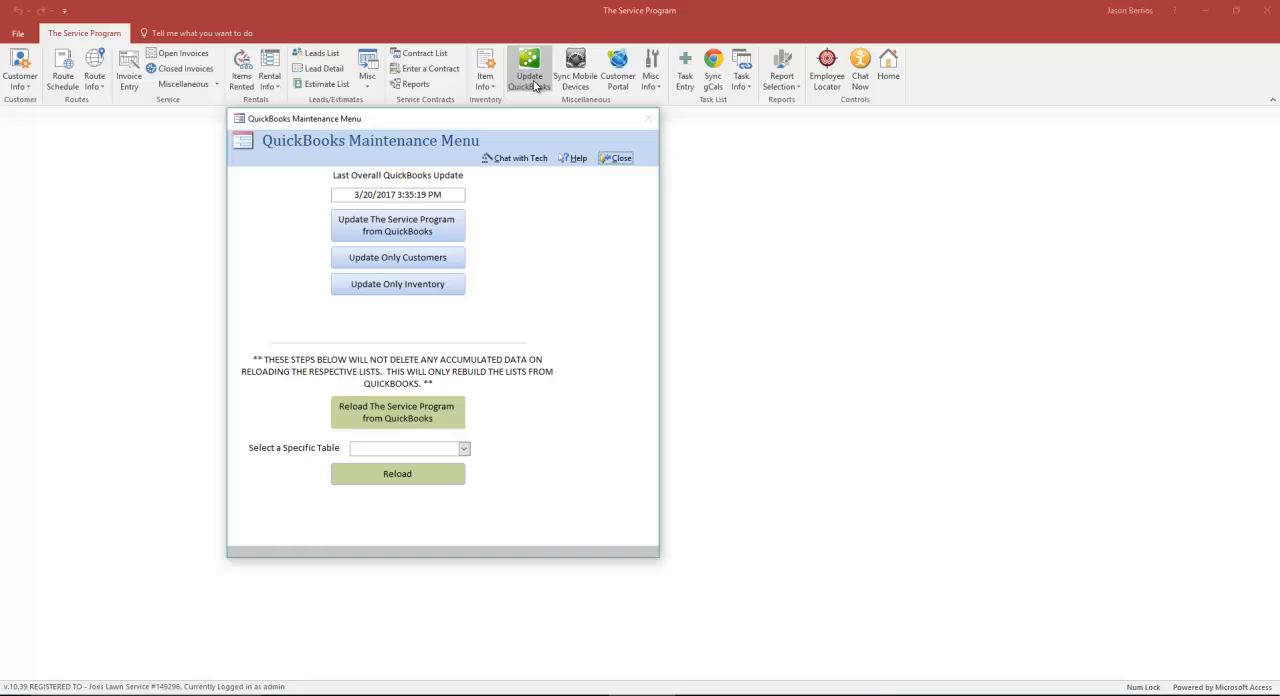
mouse_move(478, 212)
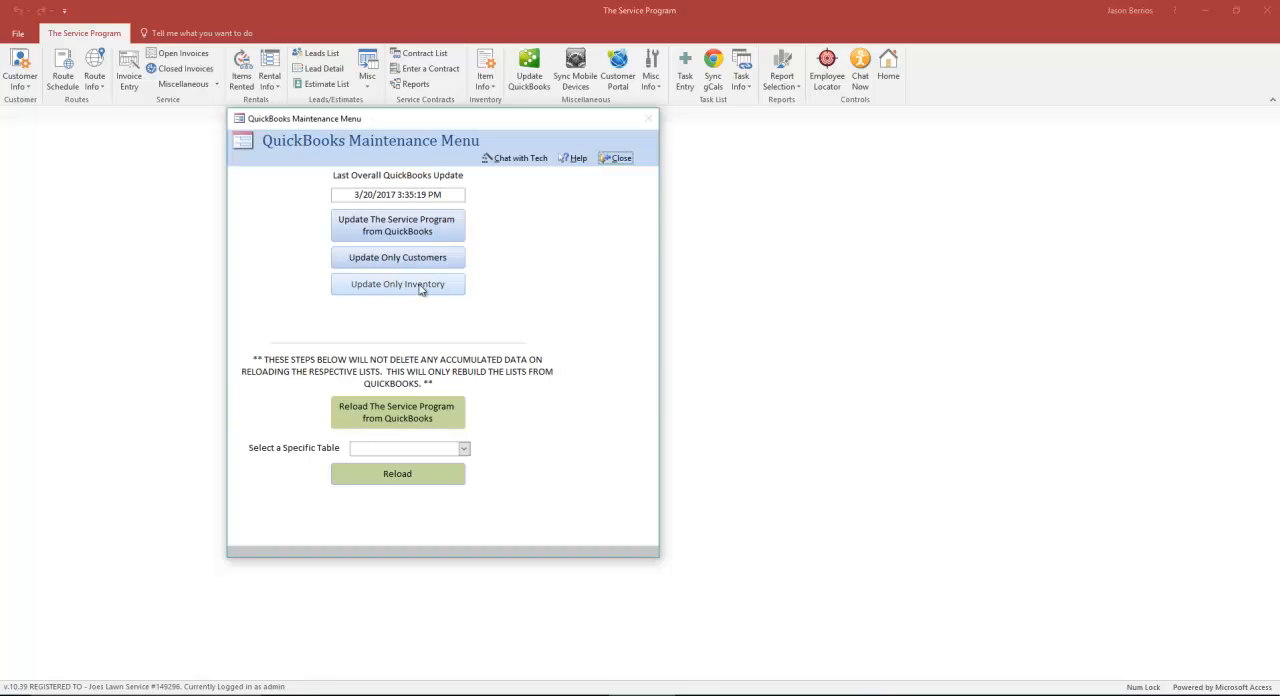
mouse_move(416, 238)
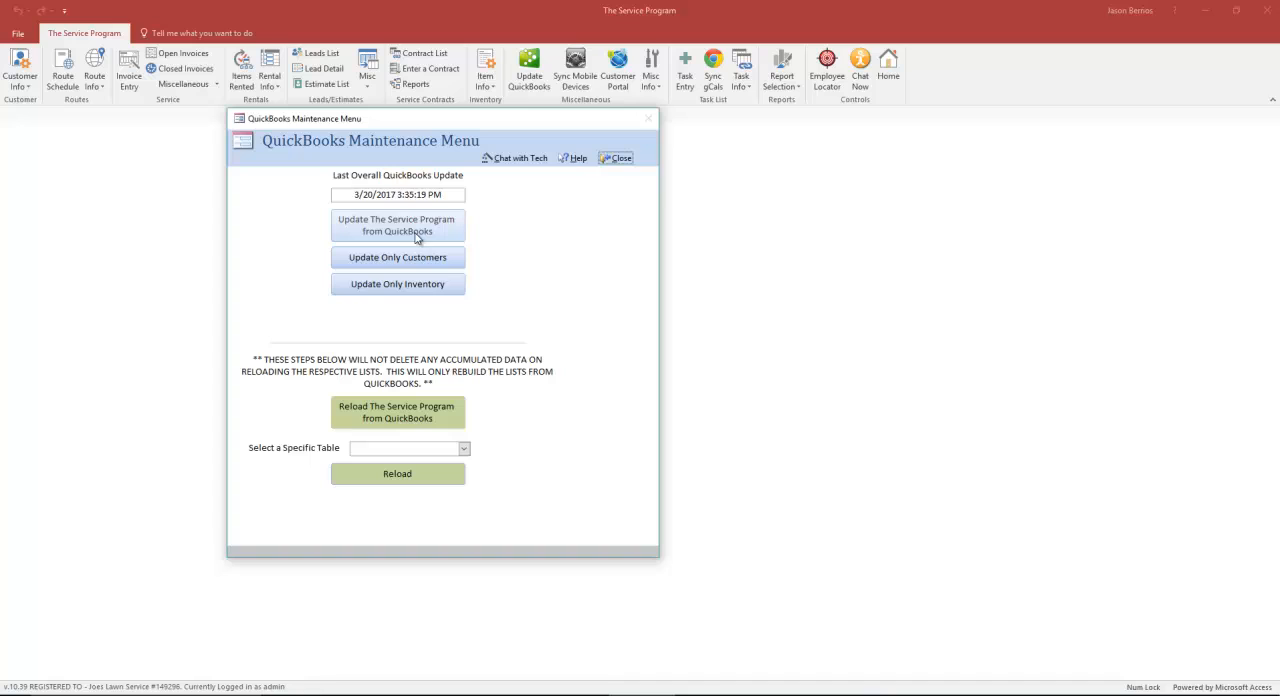
mouse_move(414, 324)
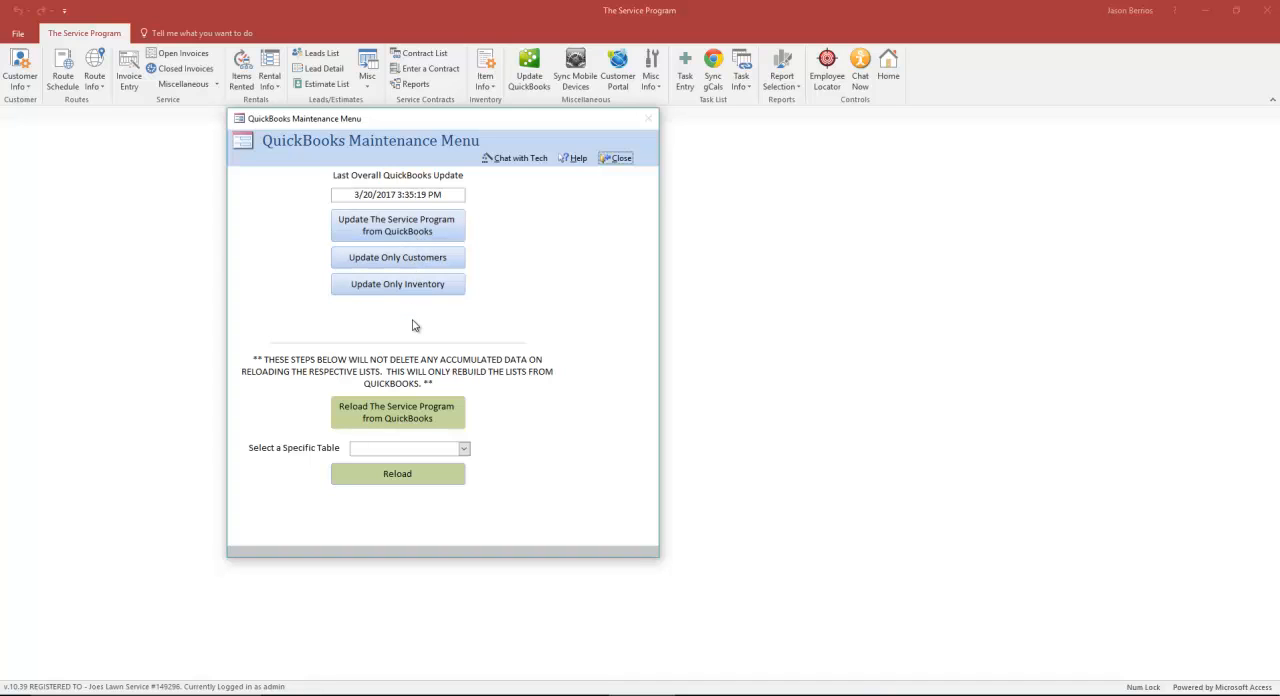
mouse_move(400, 276)
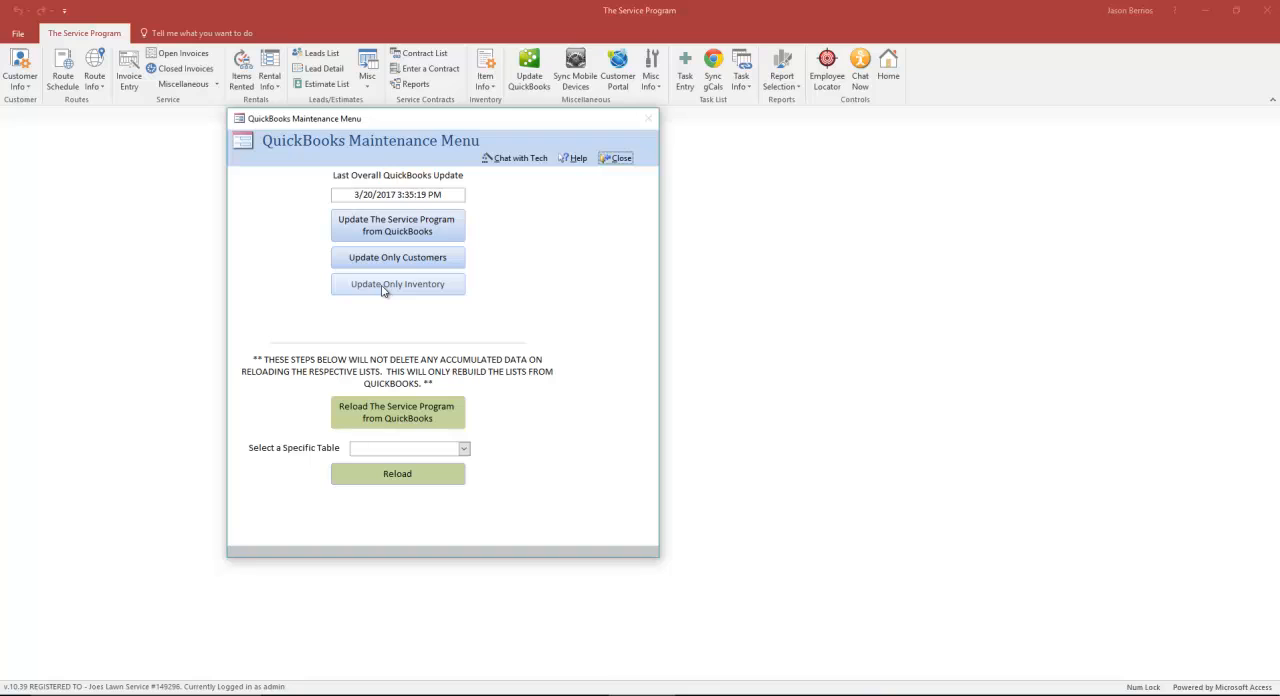
mouse_move(396, 296)
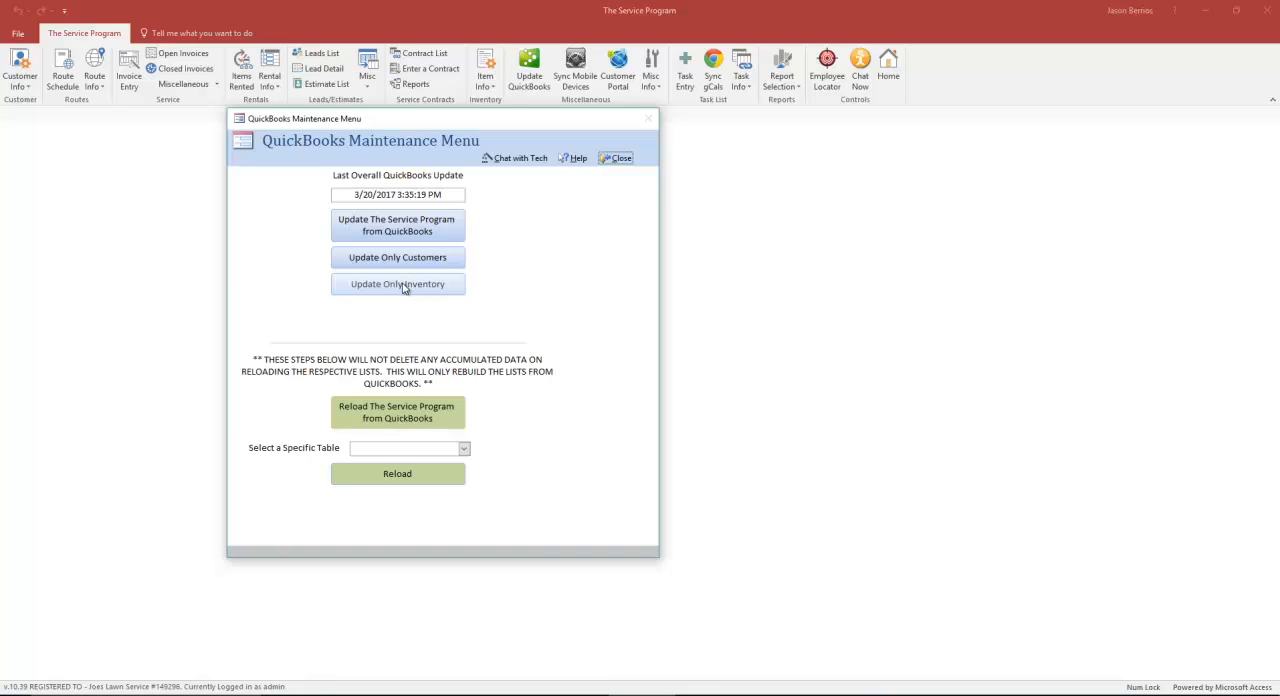
mouse_move(400, 302)
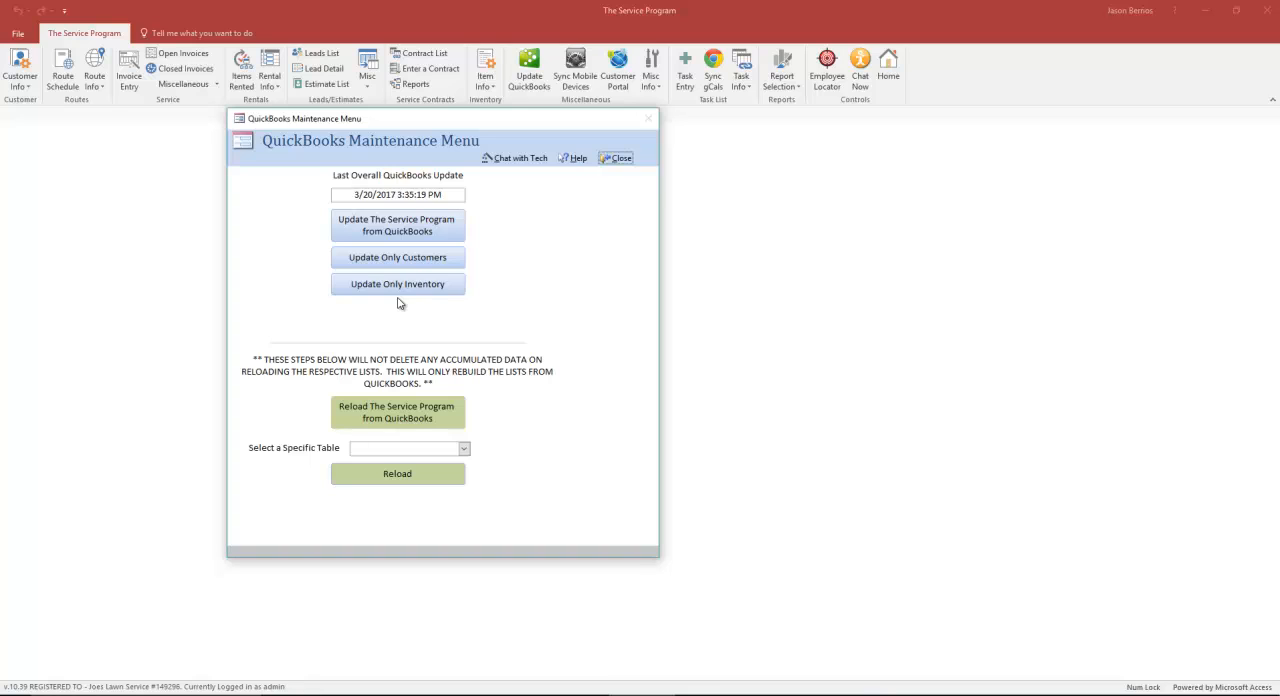
mouse_move(400, 304)
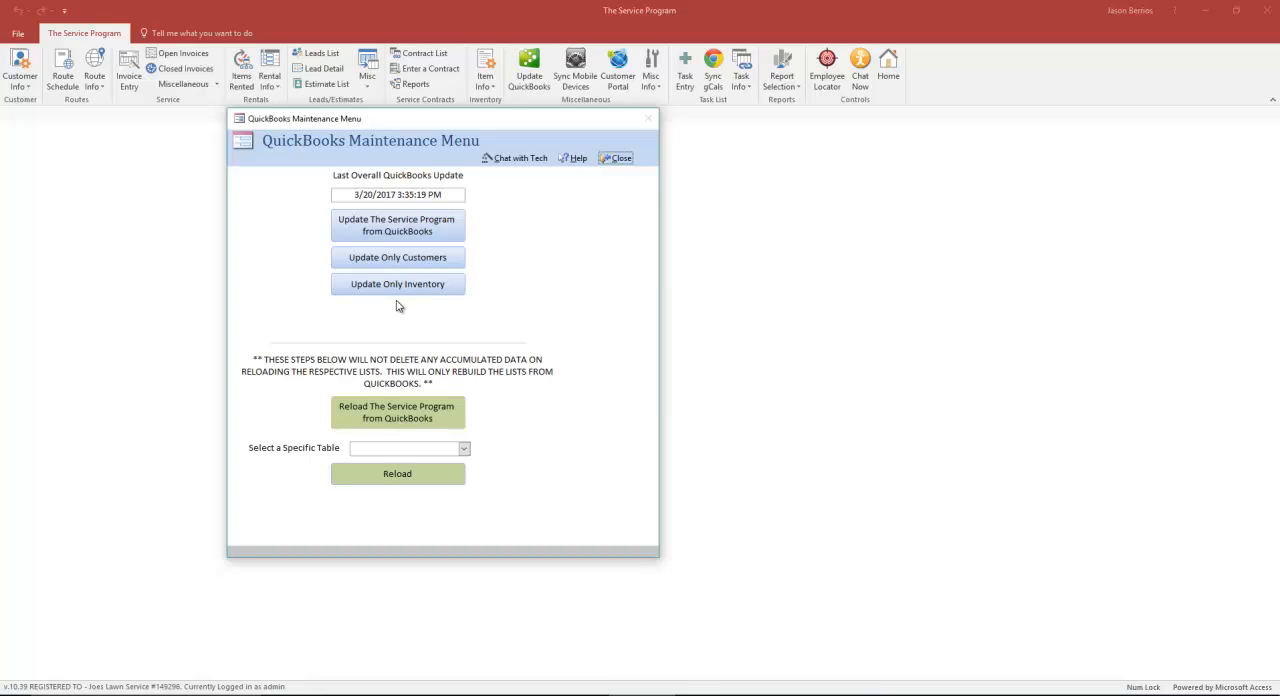
Choose Customers in the Select a Specific Table reload list.
click(464, 448)
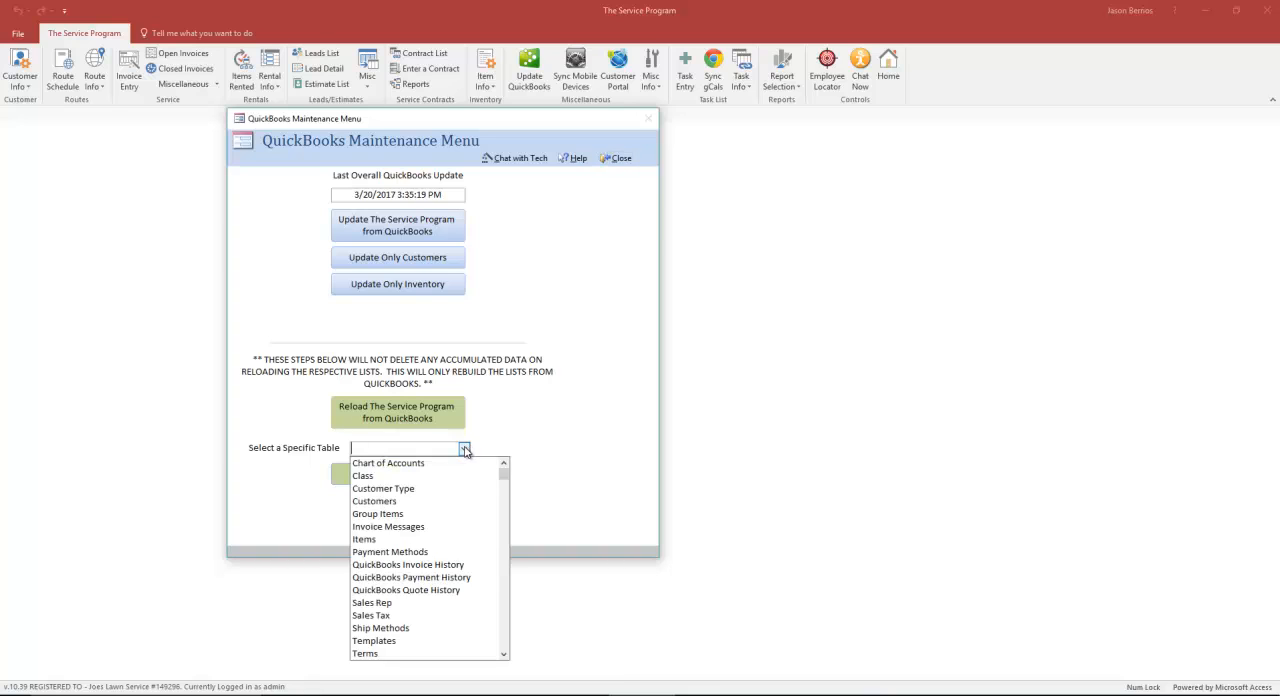
mouse_move(384, 488)
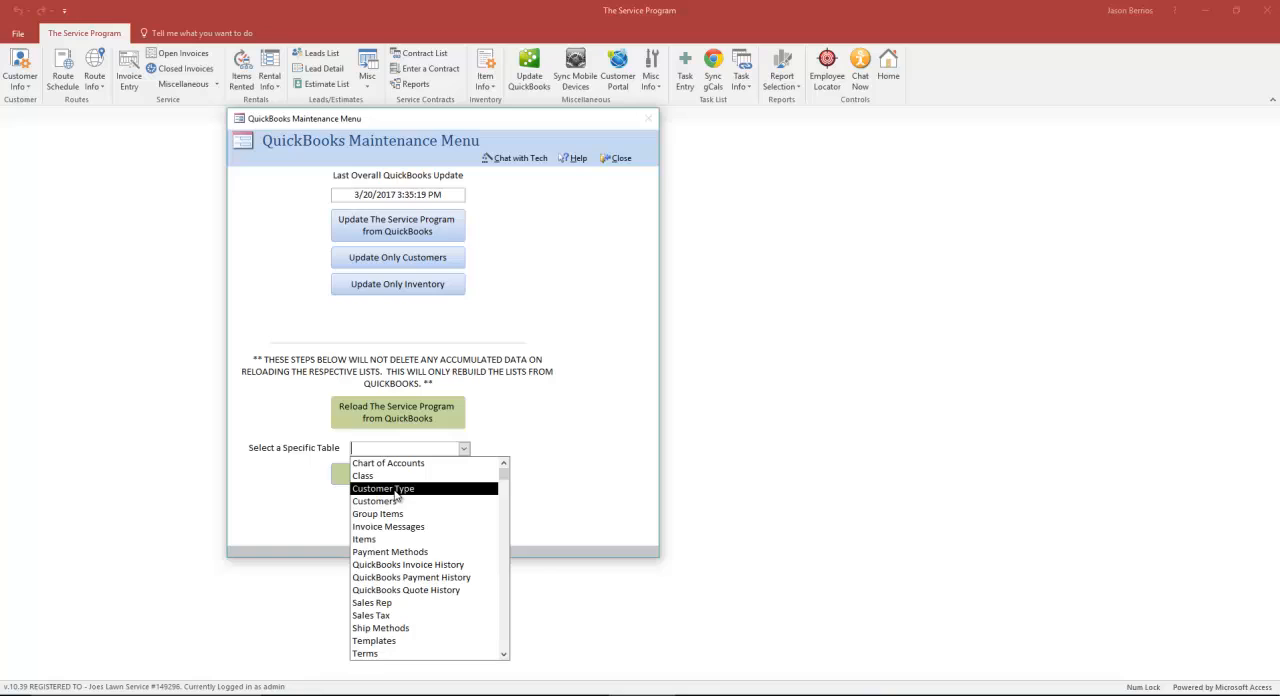
click(380, 500)
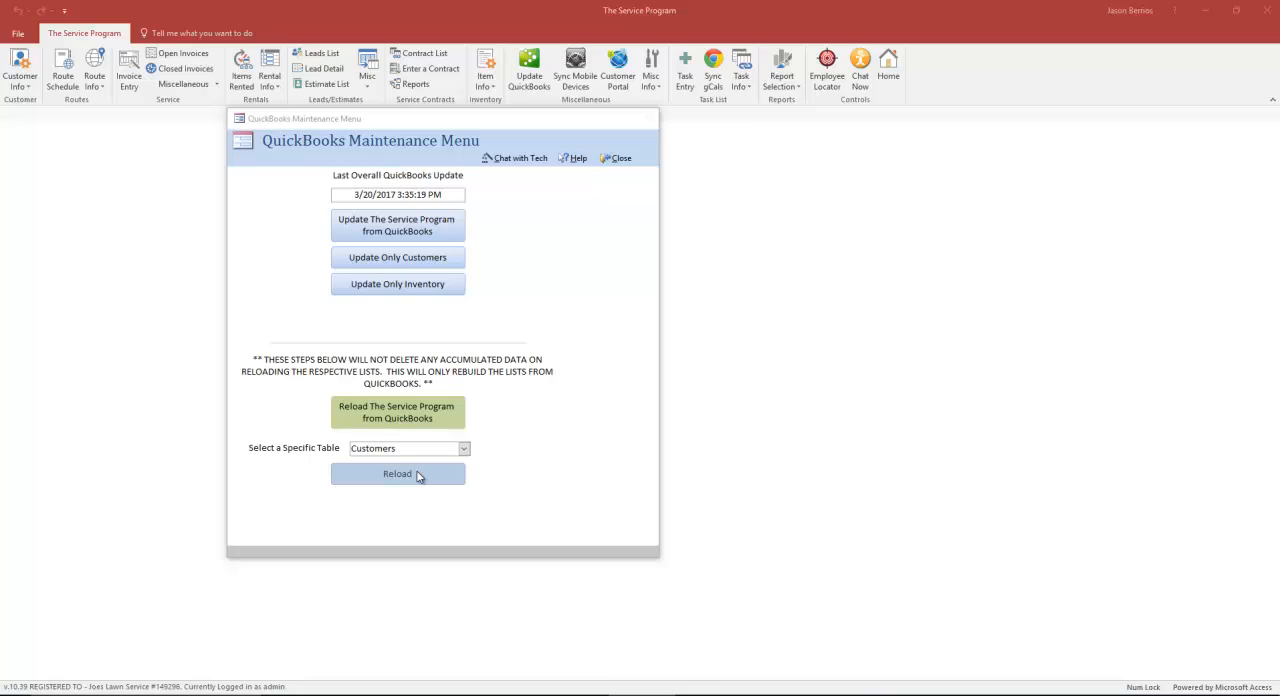
mouse_move(374, 458)
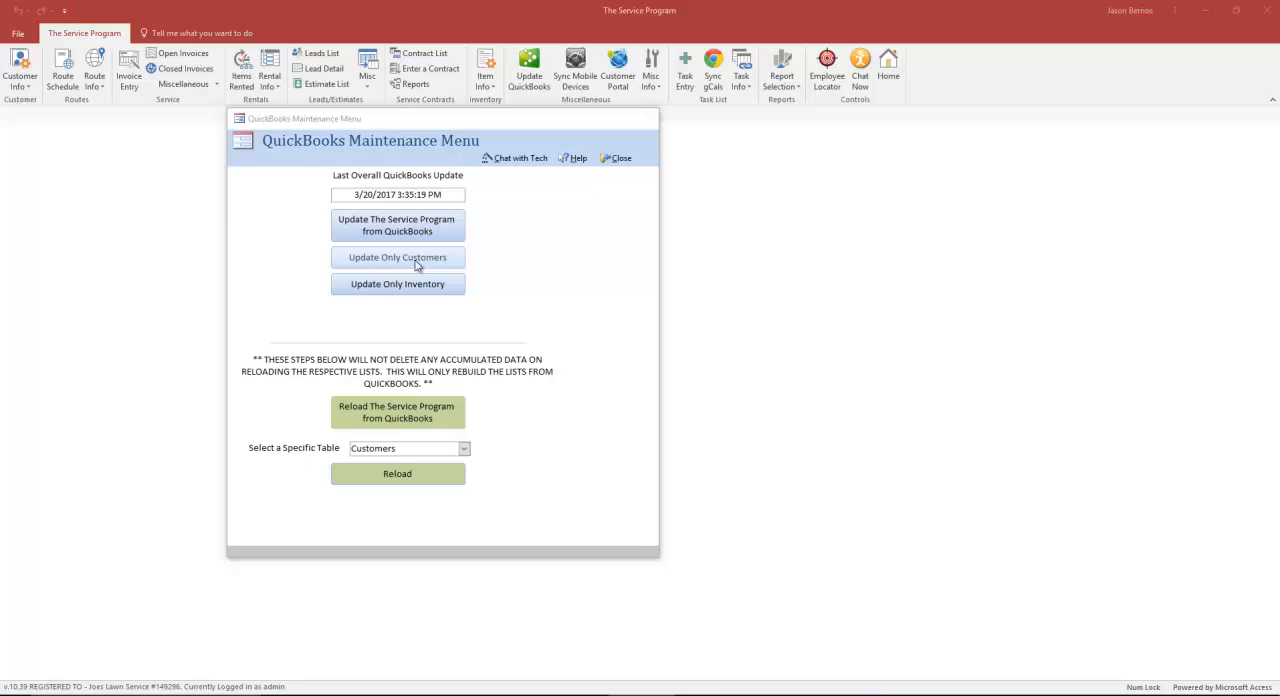
mouse_move(416, 262)
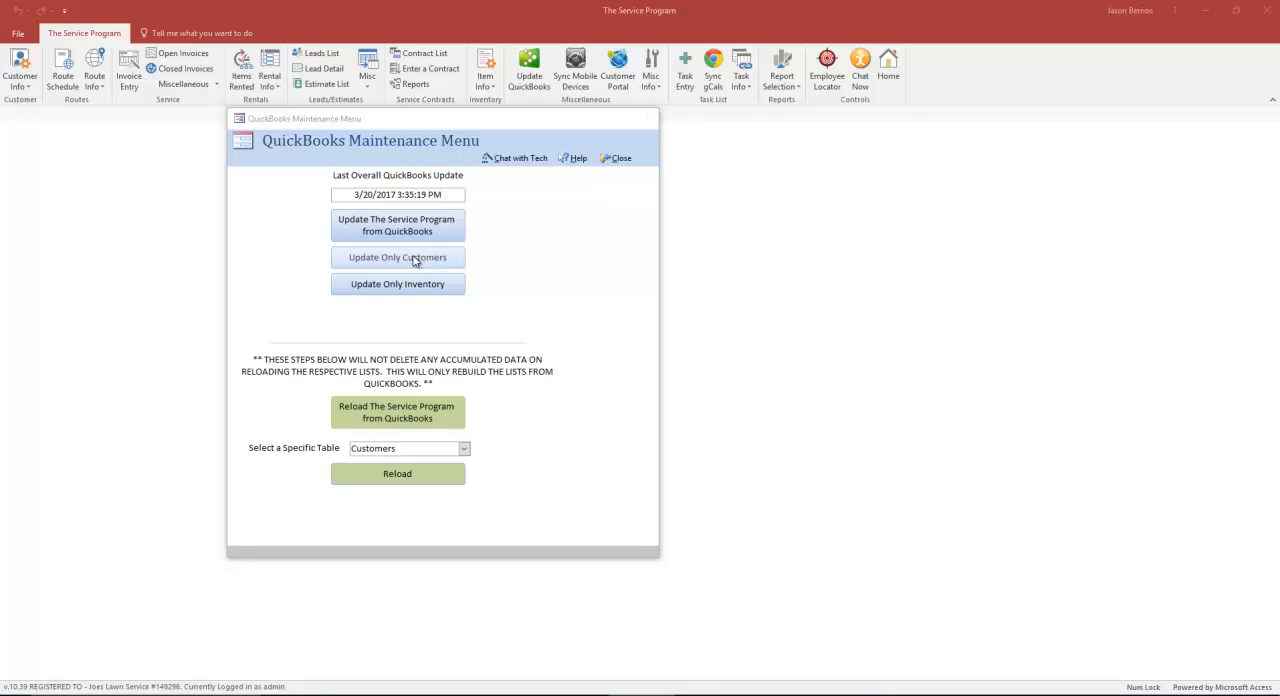
mouse_move(412, 460)
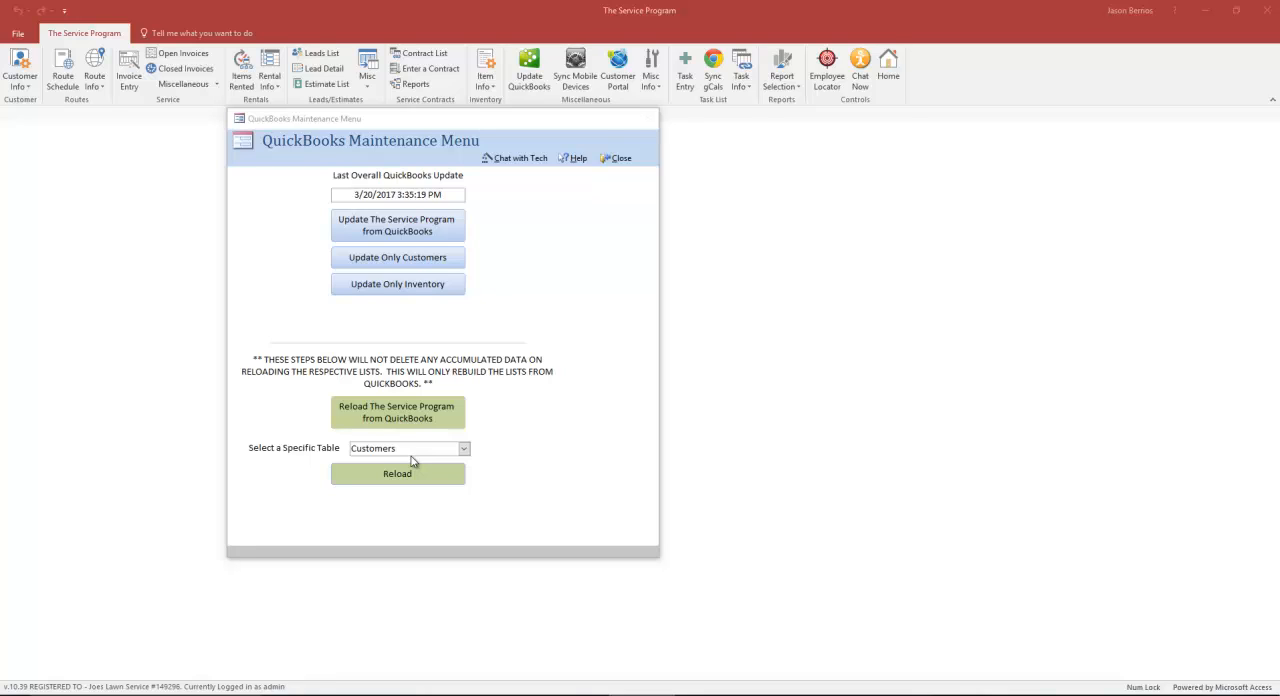
Switch the specific table to reload from Customers to Items.
click(464, 448)
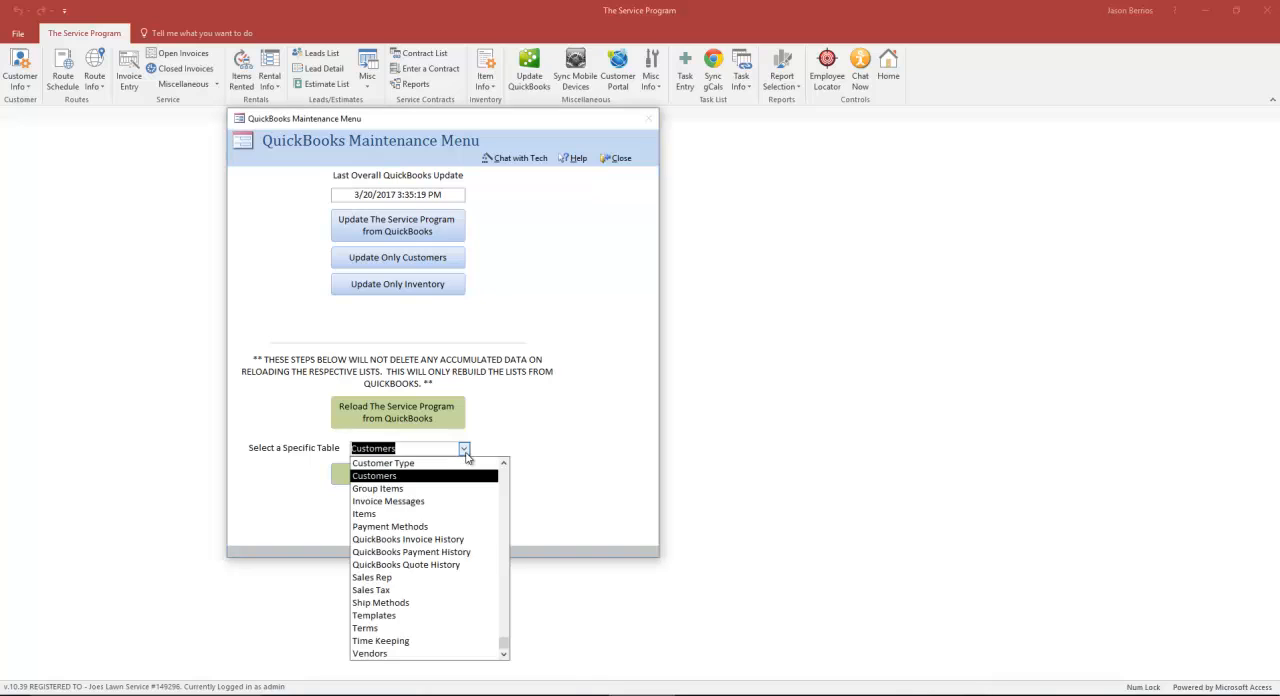
mouse_move(364, 512)
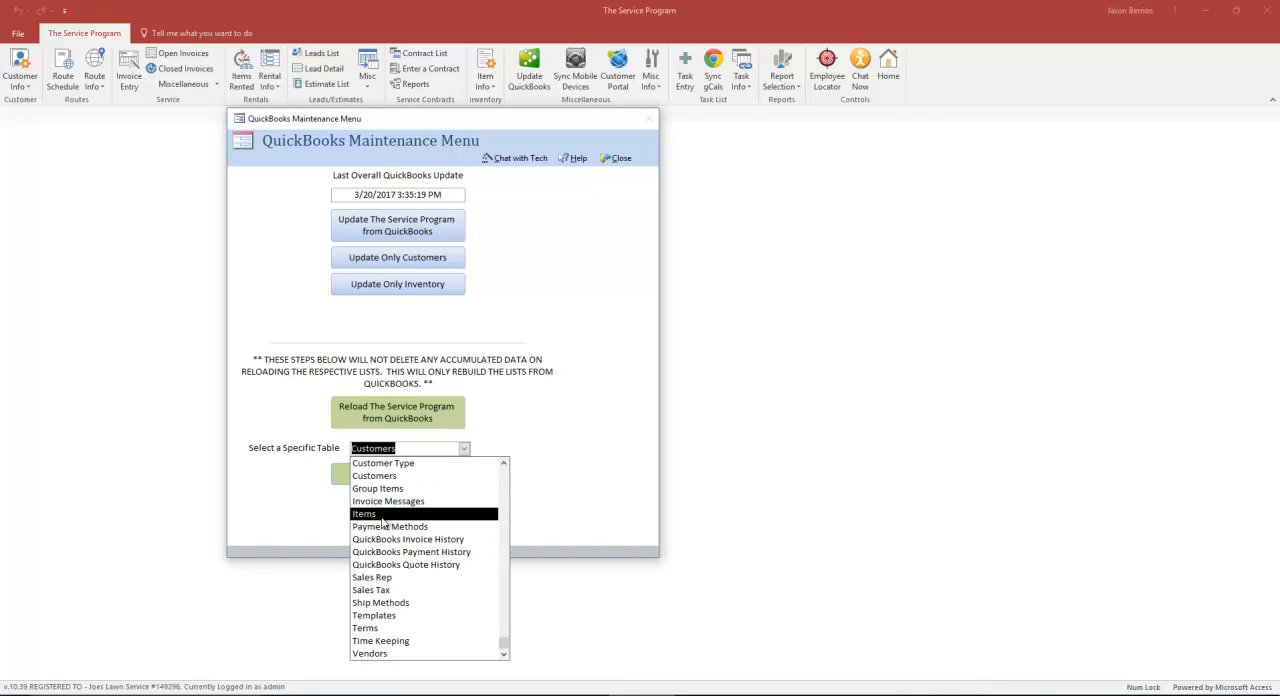
click(364, 512)
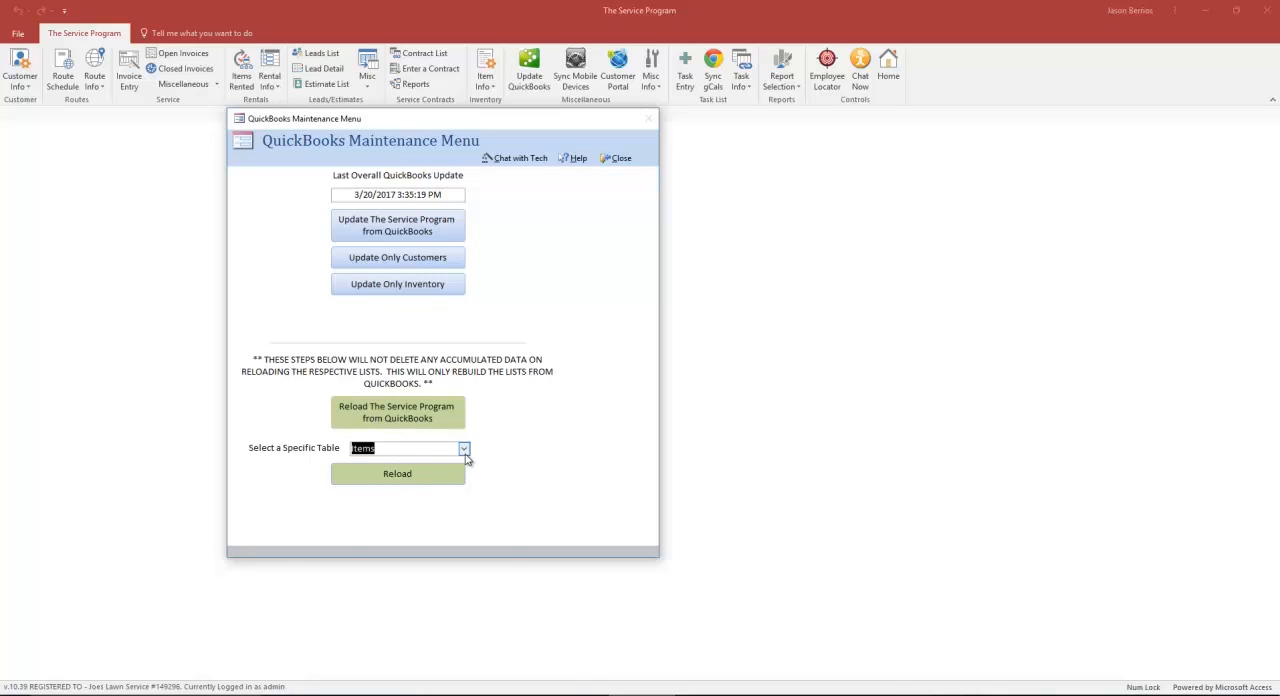
Show the list of individually reloadable QuickBooks tables, leaving Items chosen.
click(468, 448)
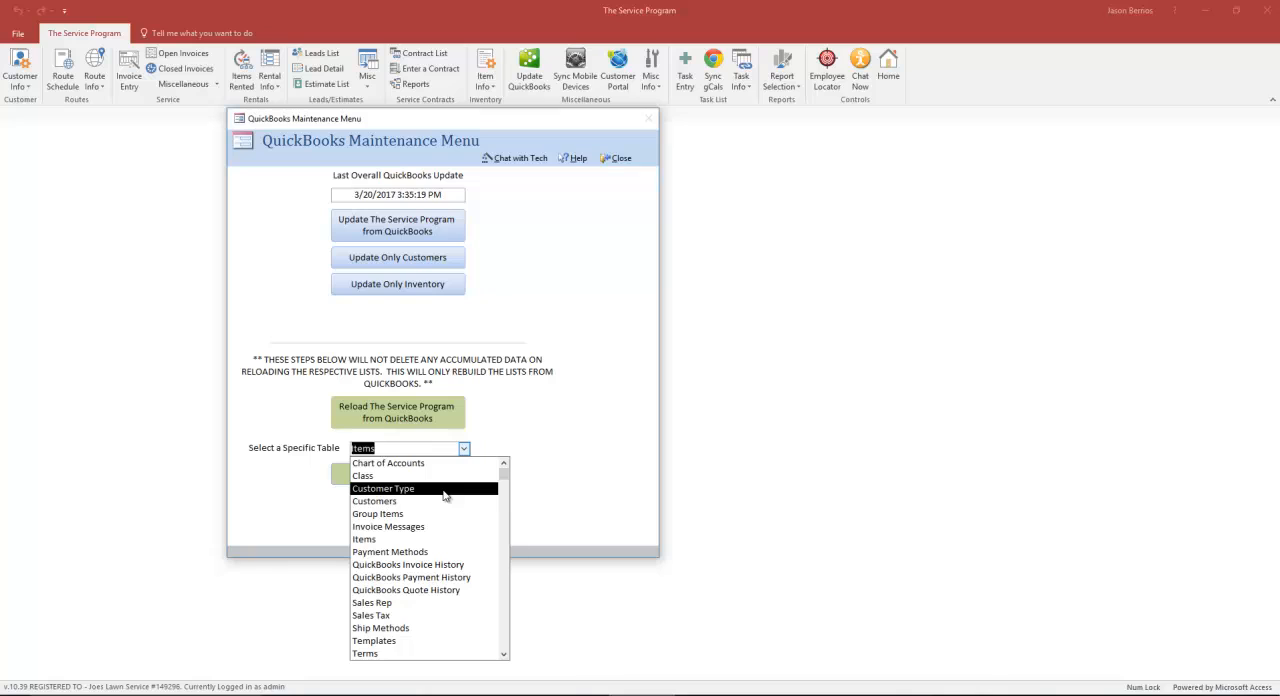
mouse_move(418, 472)
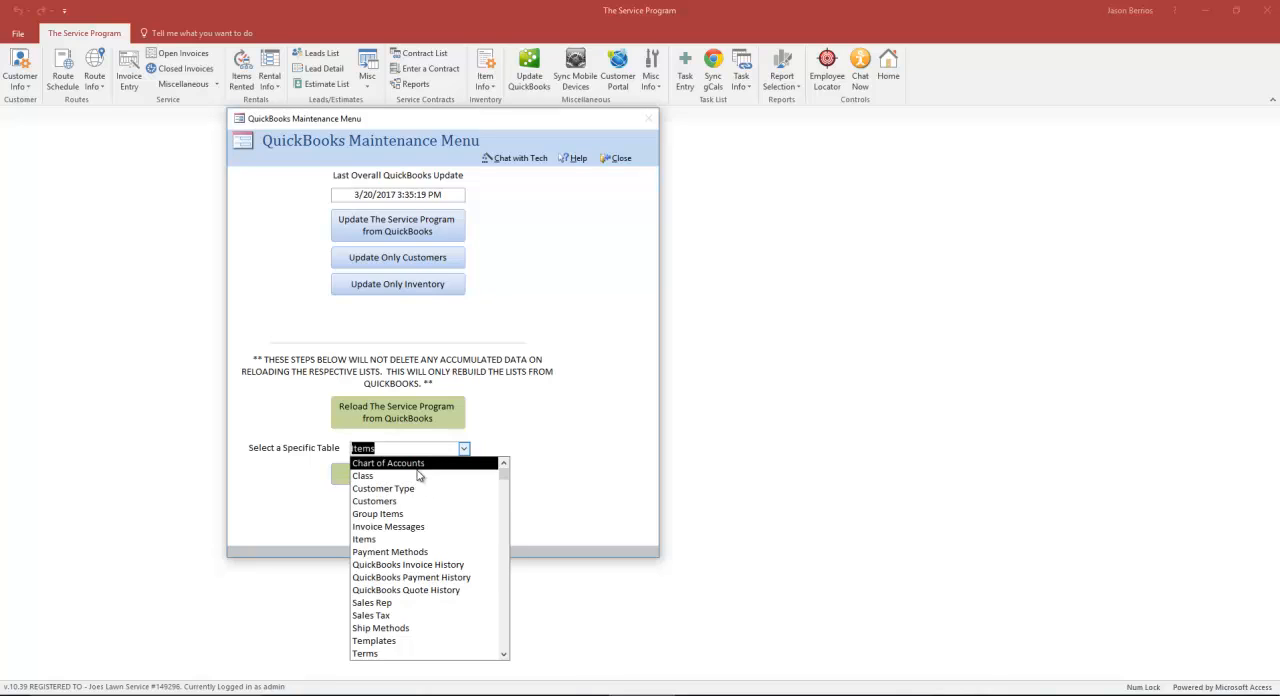
mouse_move(388, 526)
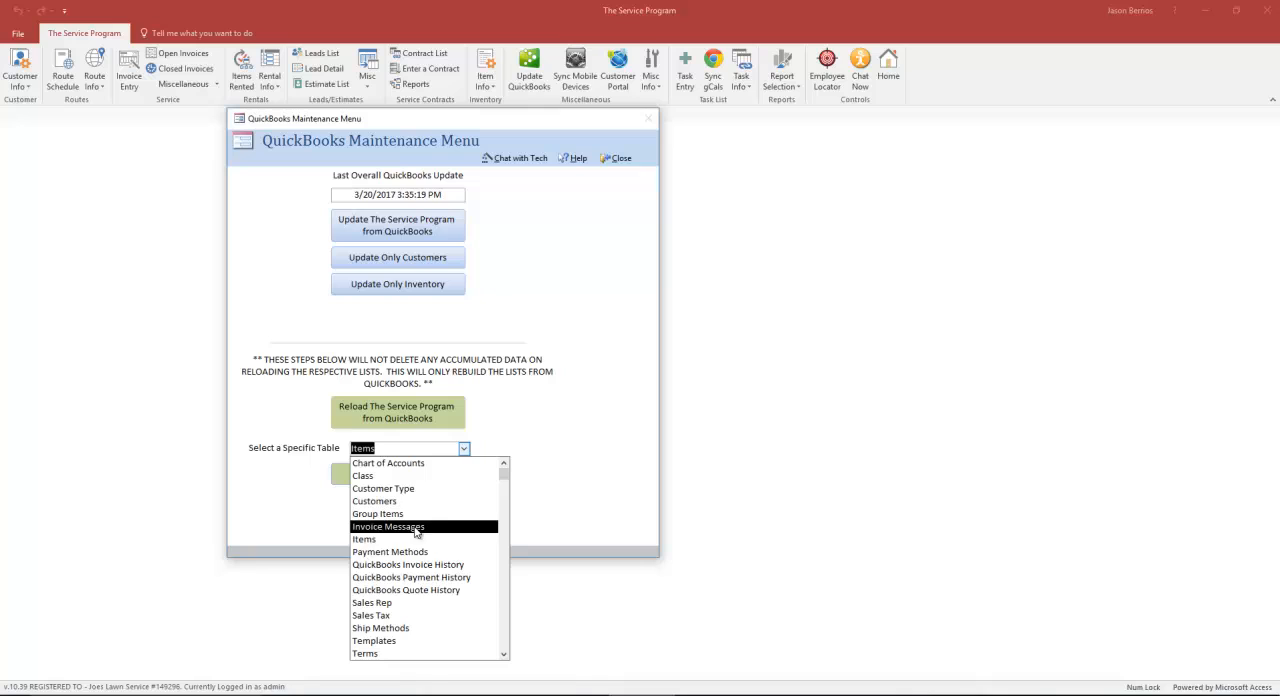
mouse_move(398, 616)
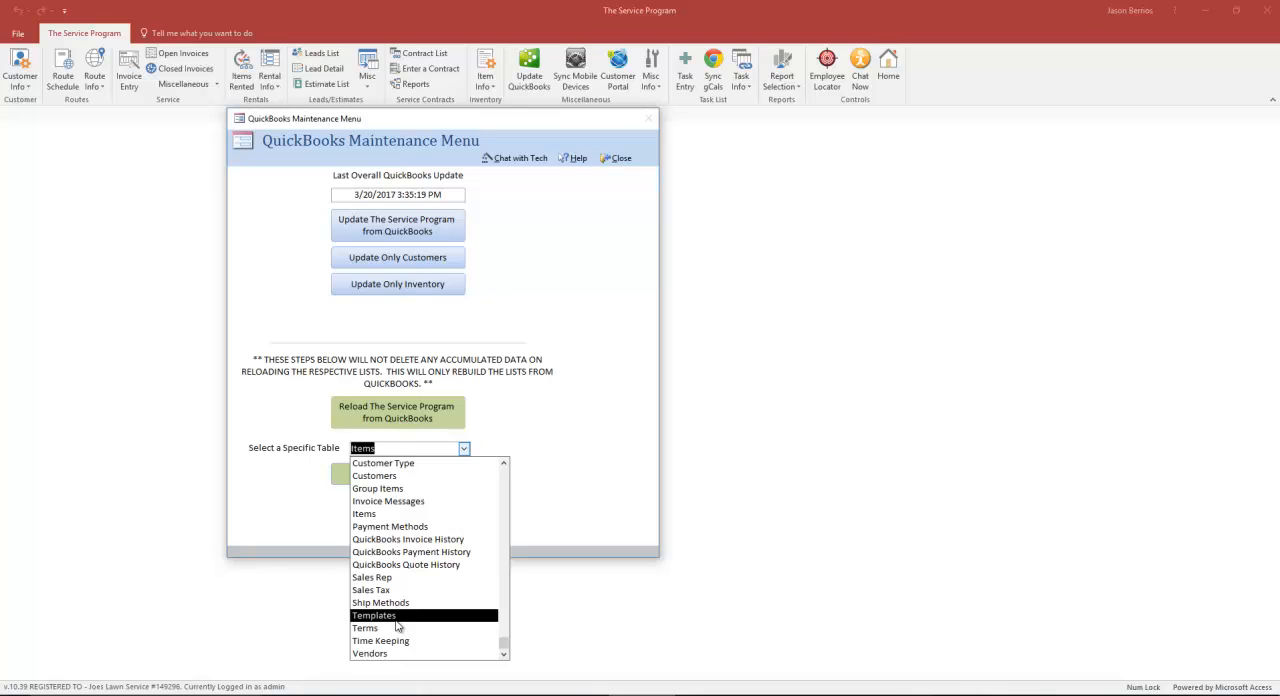
mouse_move(420, 628)
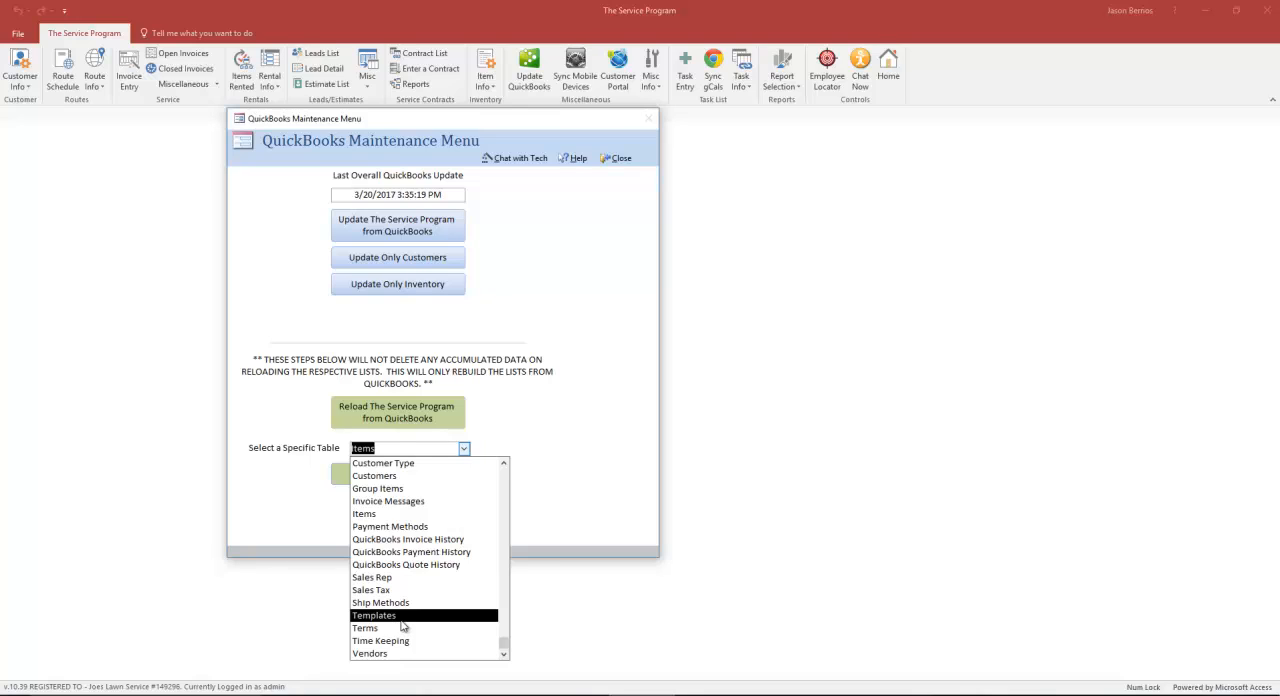